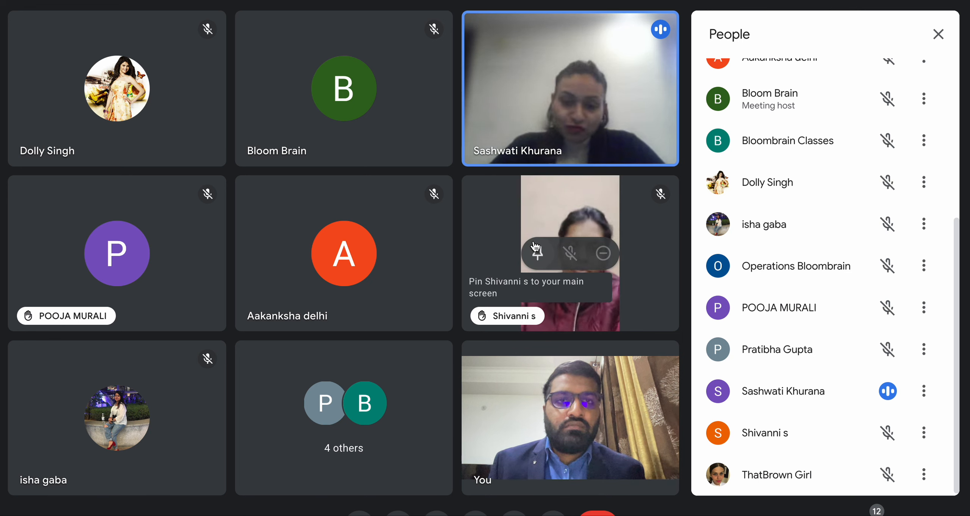
{"action": "mouse_move", "coordinate": [785, 334]}
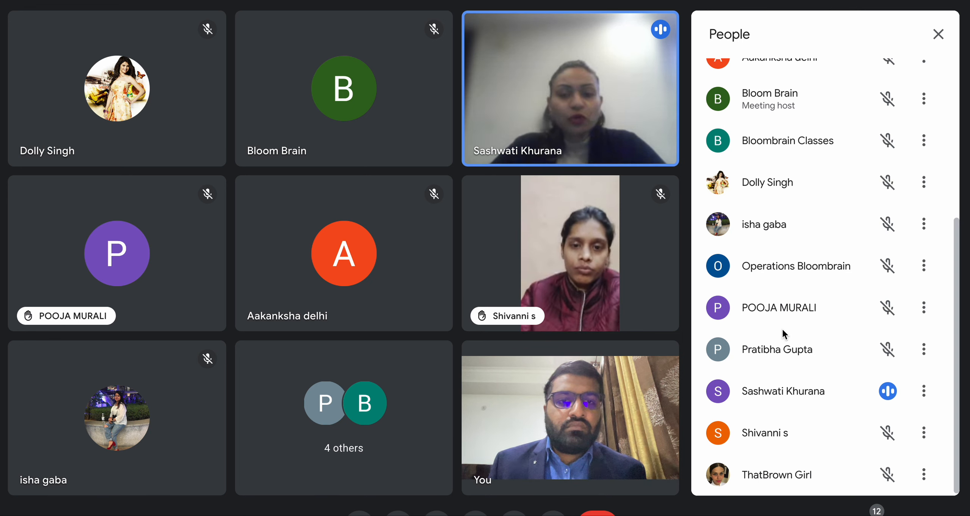